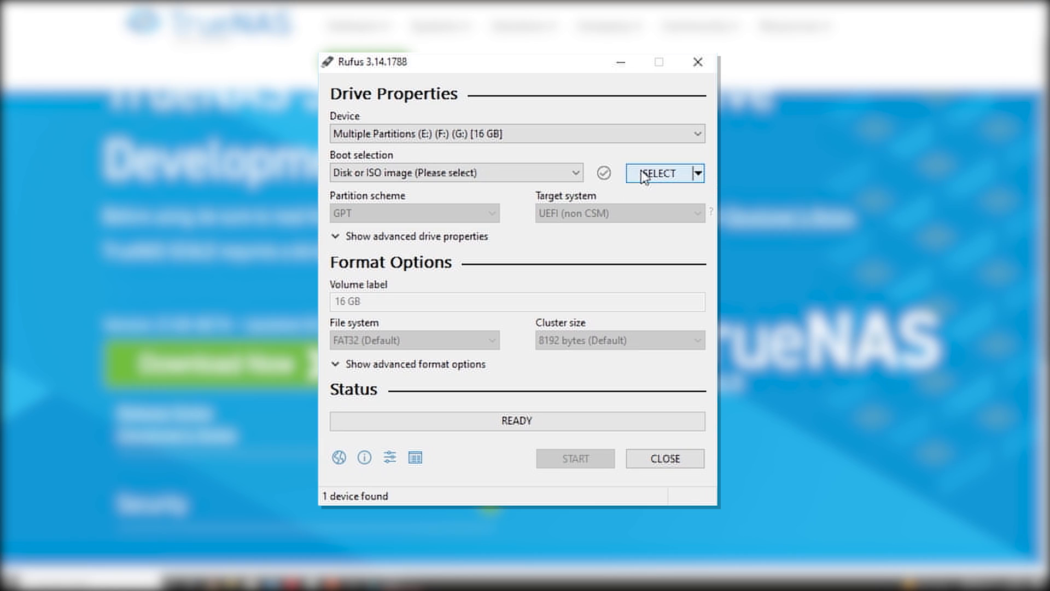
- Browse for the disk image to write onto the 16 GB USB drive
{"action": "left_click", "coordinate": [660, 173]}
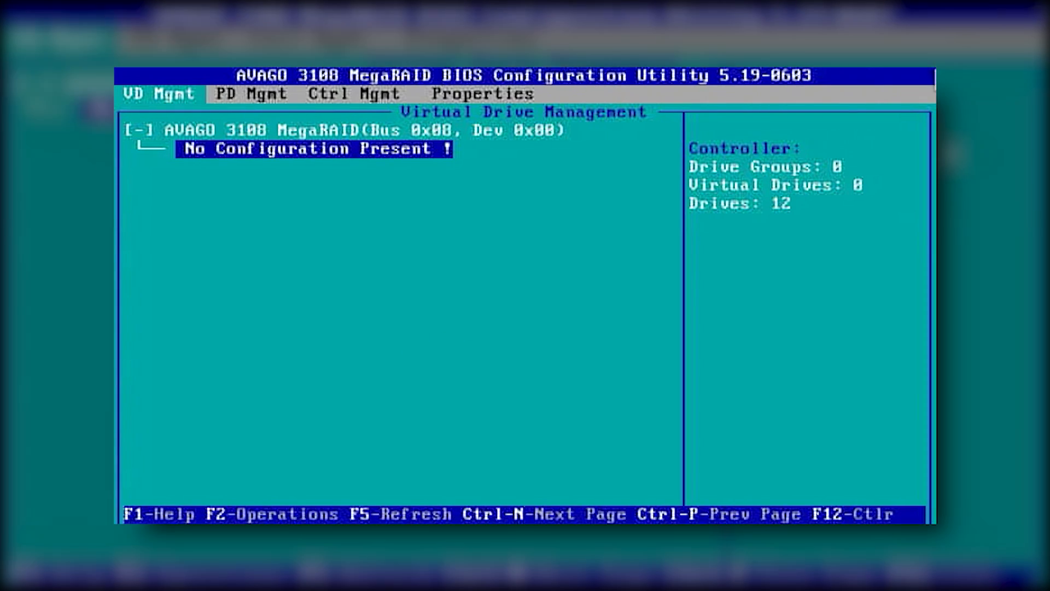
{"action": "mouse_move", "coordinate": [447, 389]}
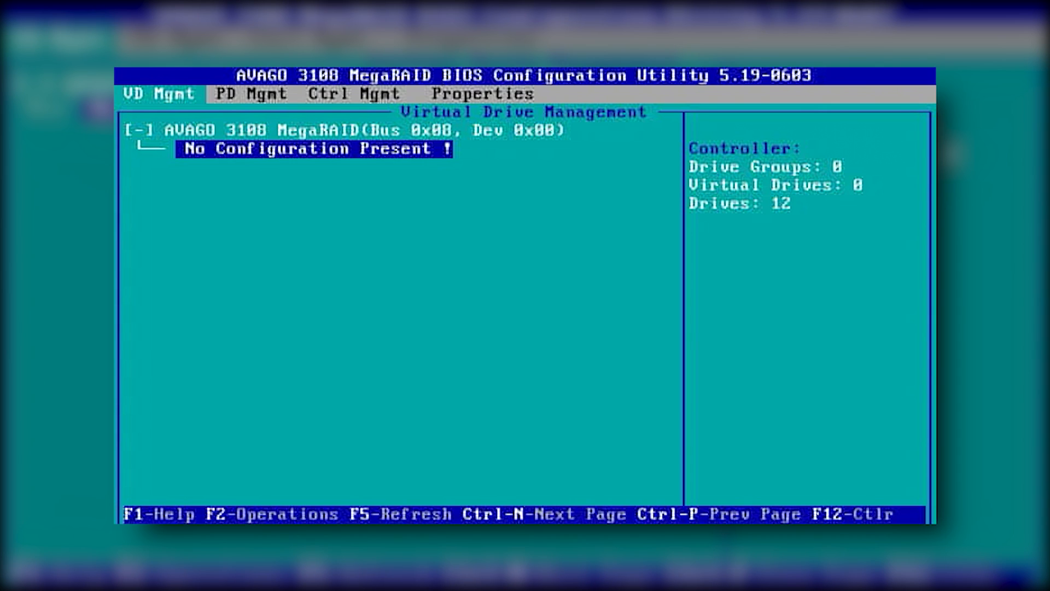
- Switch to the PD Mgmt view listing all twelve SATA drives as JBOD
{"action": "left_click", "coordinate": [251, 94]}
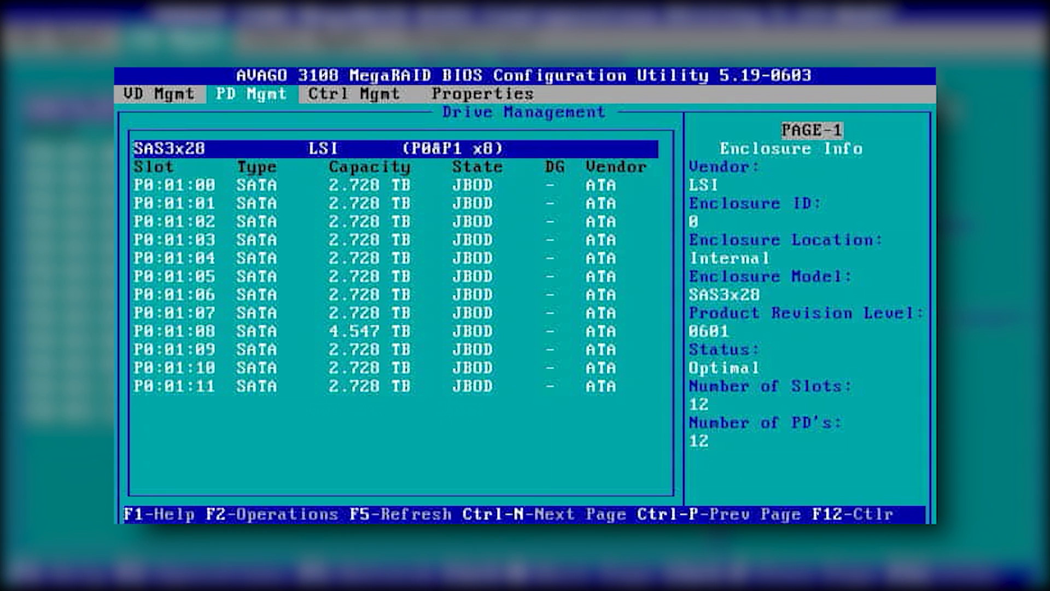
{"action": "left_click", "coordinate": [346, 95]}
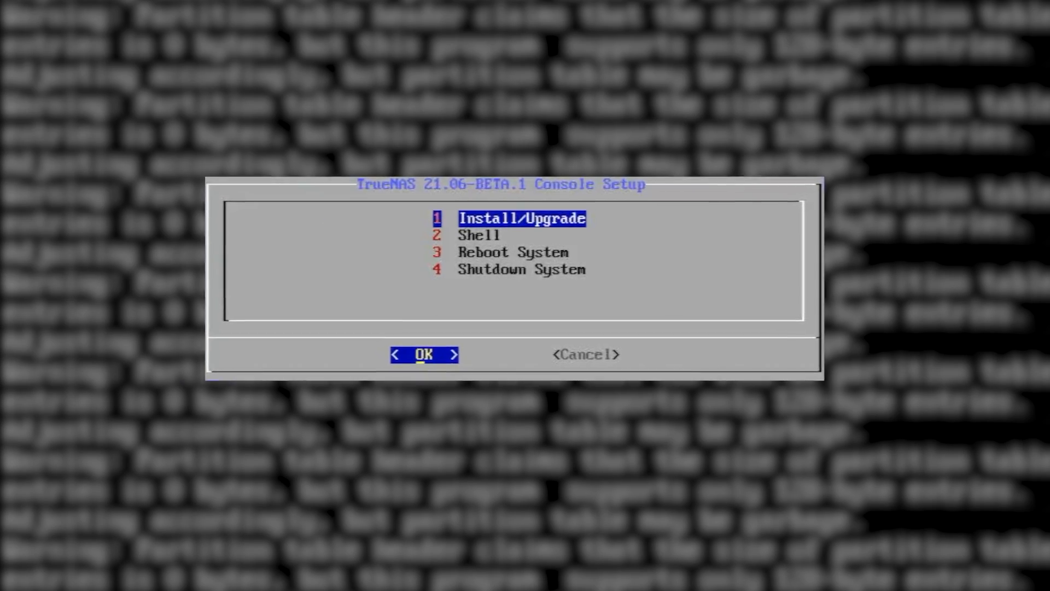
- Install TrueNAS onto drive sdm, erasing it, and confirm the root password
{"action": "left_click", "coordinate": [423, 354]}
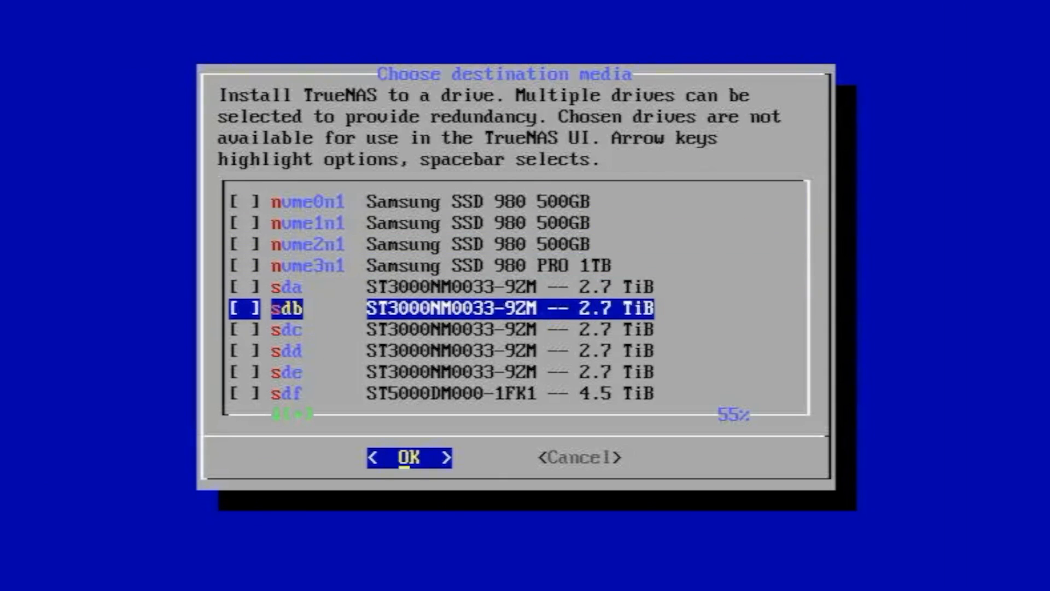
{"action": "left_click", "coordinate": [409, 458]}
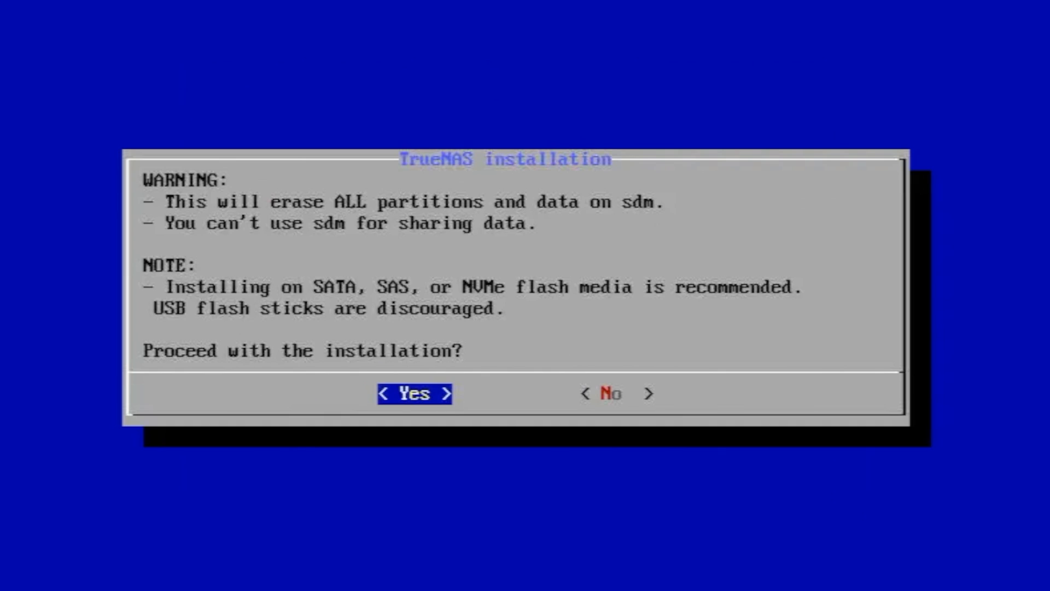
{"action": "left_click", "coordinate": [415, 393]}
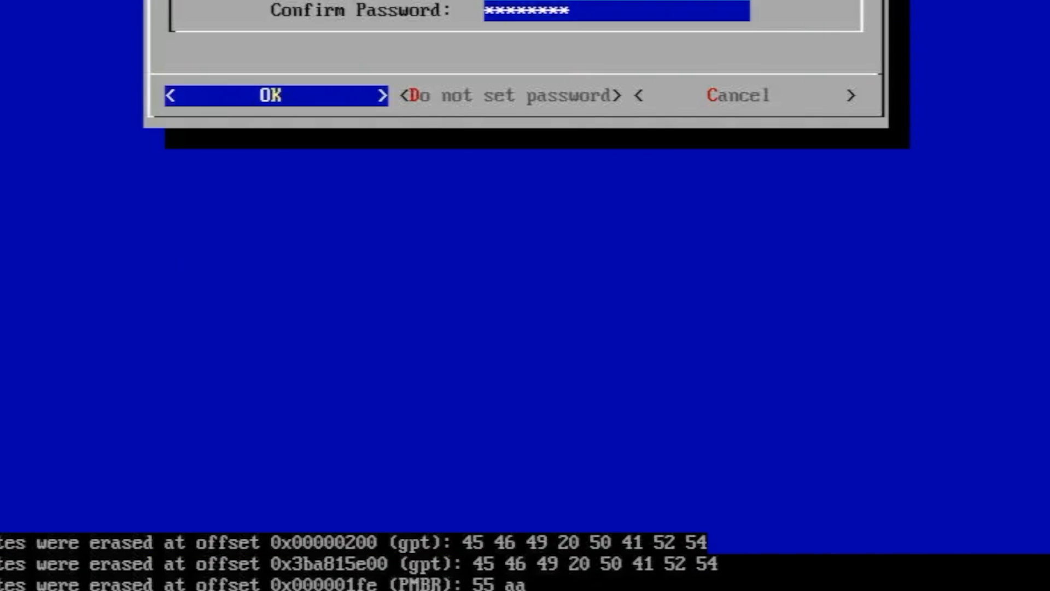
{"action": "left_click", "coordinate": [271, 95]}
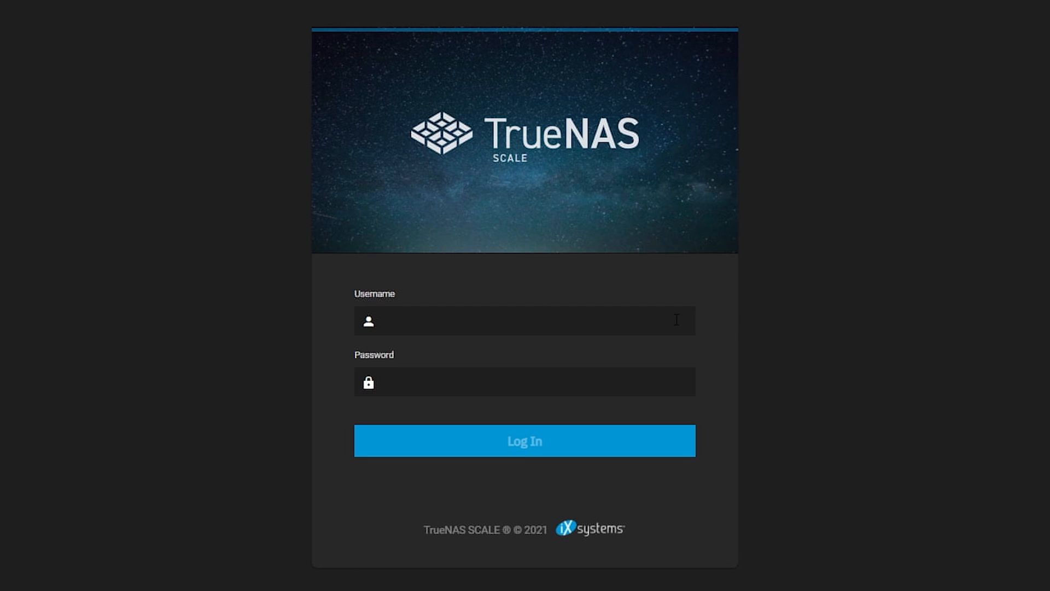
- Log in to the TrueNAS web interface as root
{"action": "left_click", "coordinate": [524, 320]}
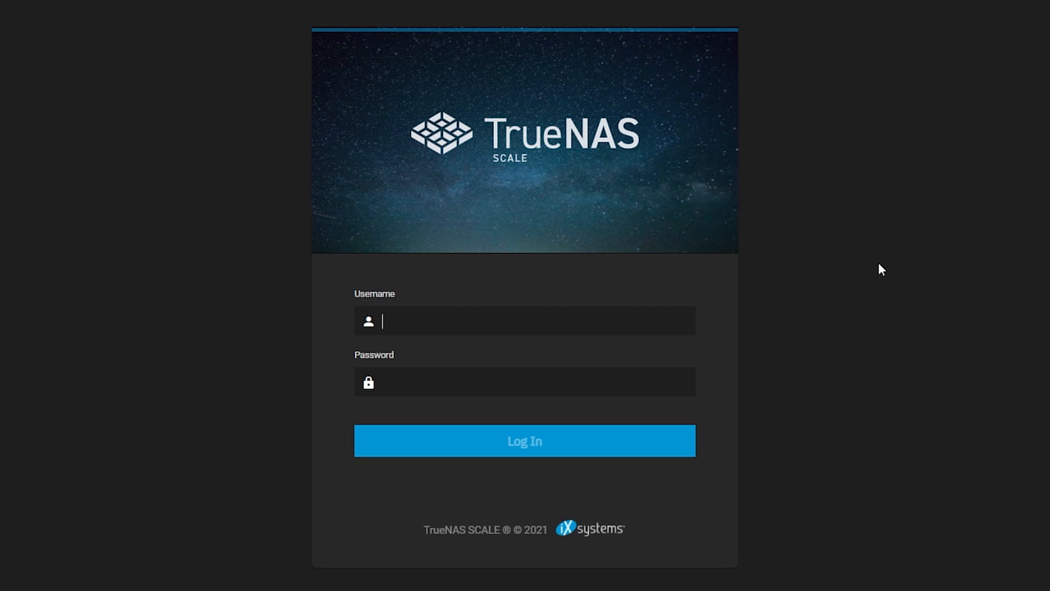
{"action": "type", "text": "root"}
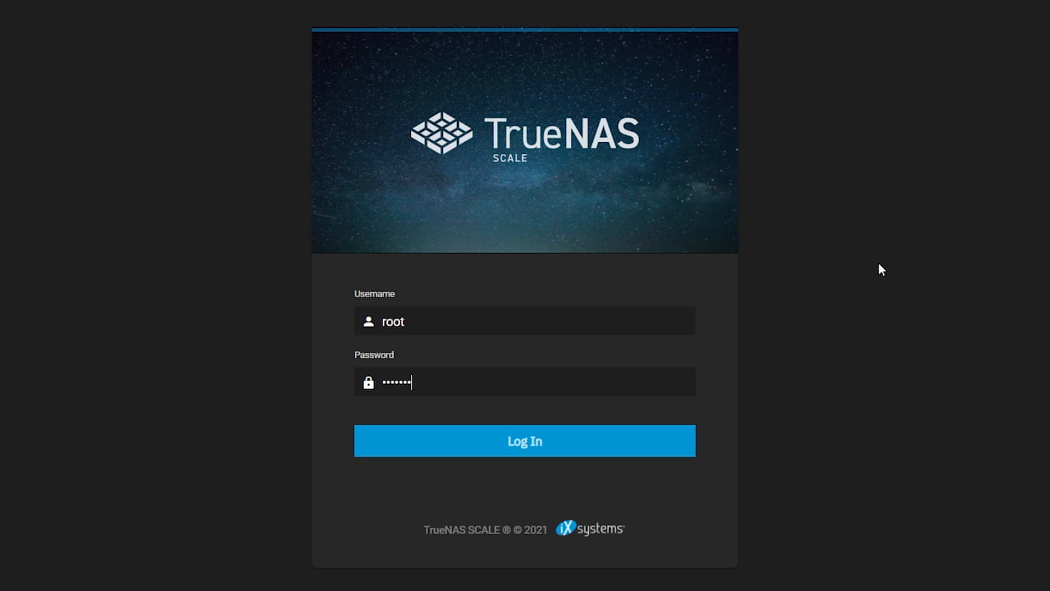
{"action": "left_click", "coordinate": [525, 440]}
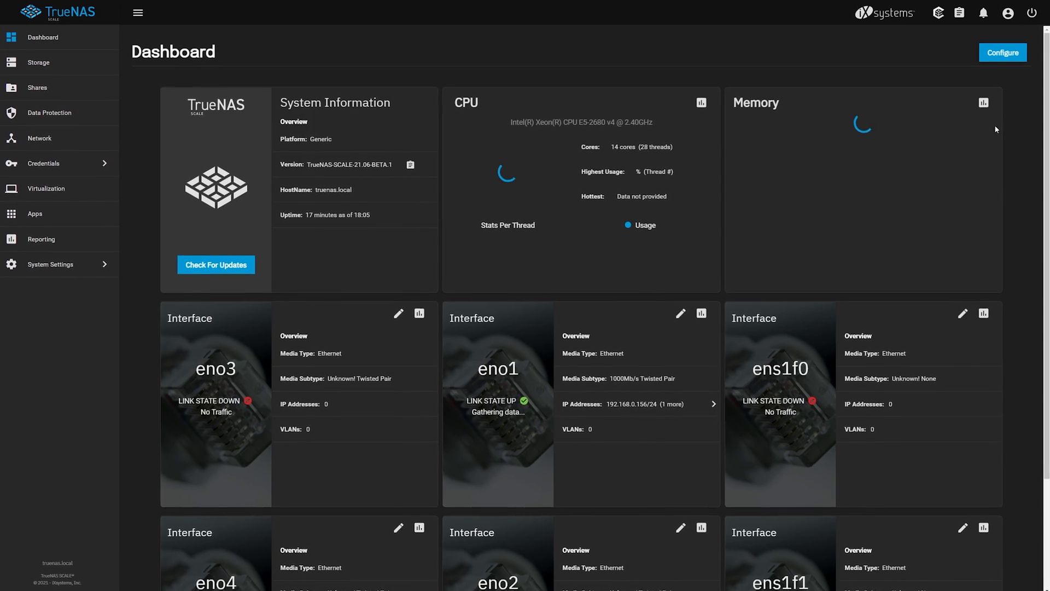
- Review the dashboard cards, then go to the Storage page showing no pools
{"action": "left_click", "coordinate": [137, 13]}
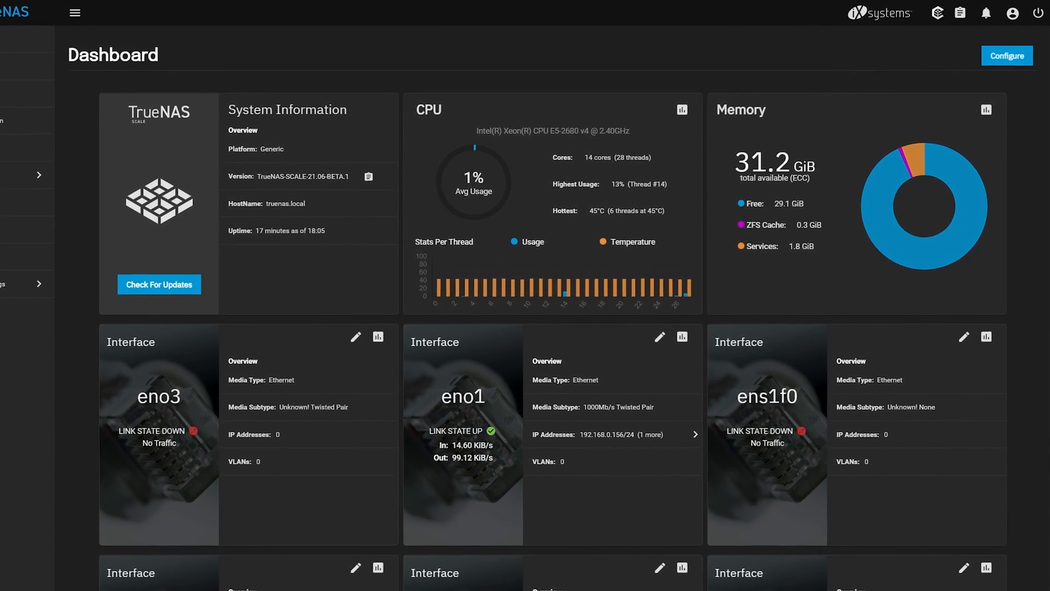
{"action": "left_click", "coordinate": [74, 13]}
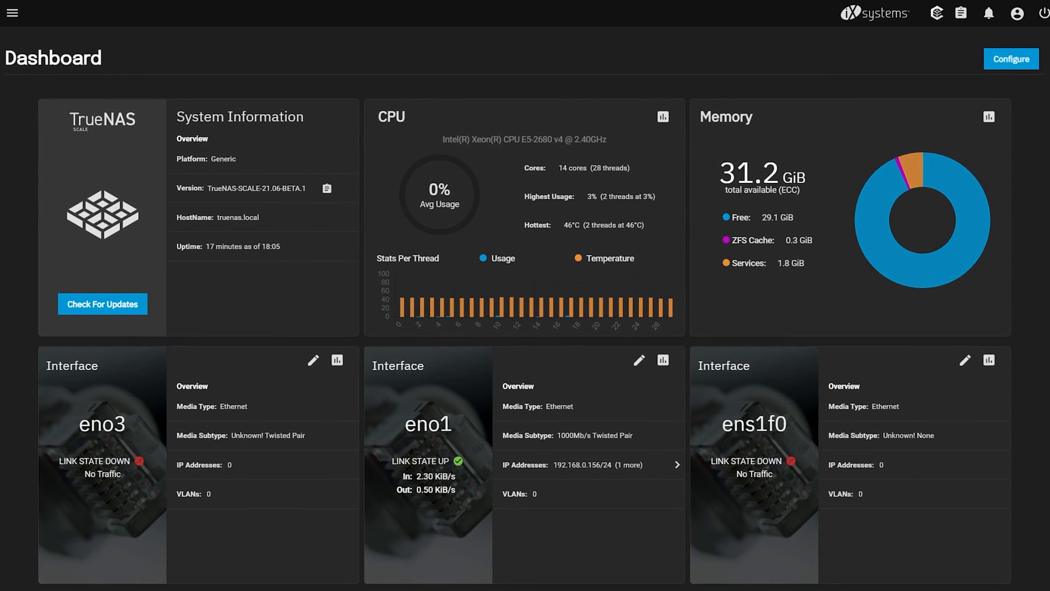
{"action": "scroll", "scroll_direction": "down", "scroll_amount": 3}
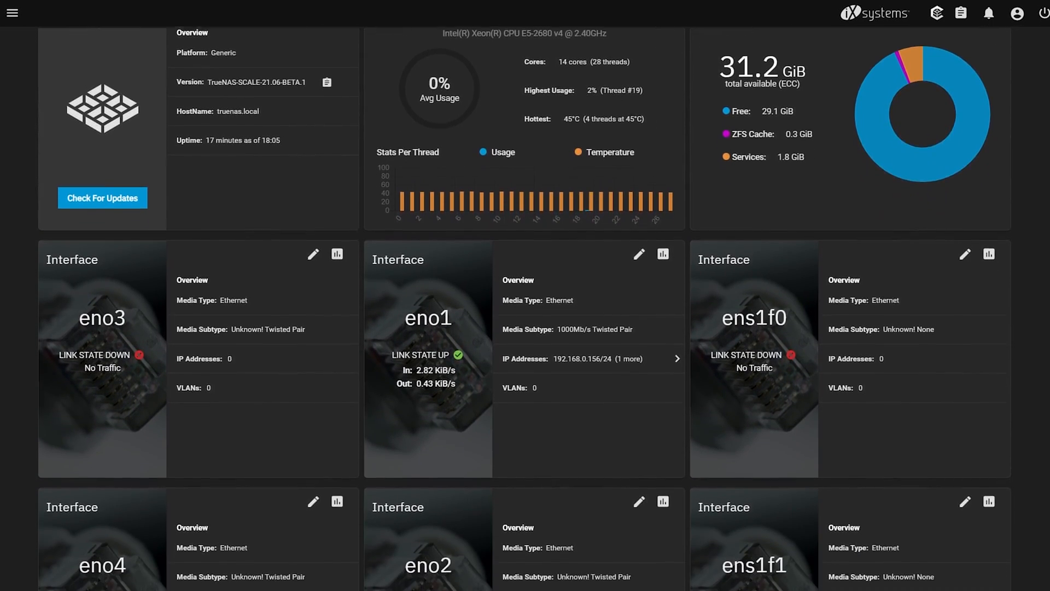
{"action": "scroll", "scroll_direction": "down", "scroll_amount": 3}
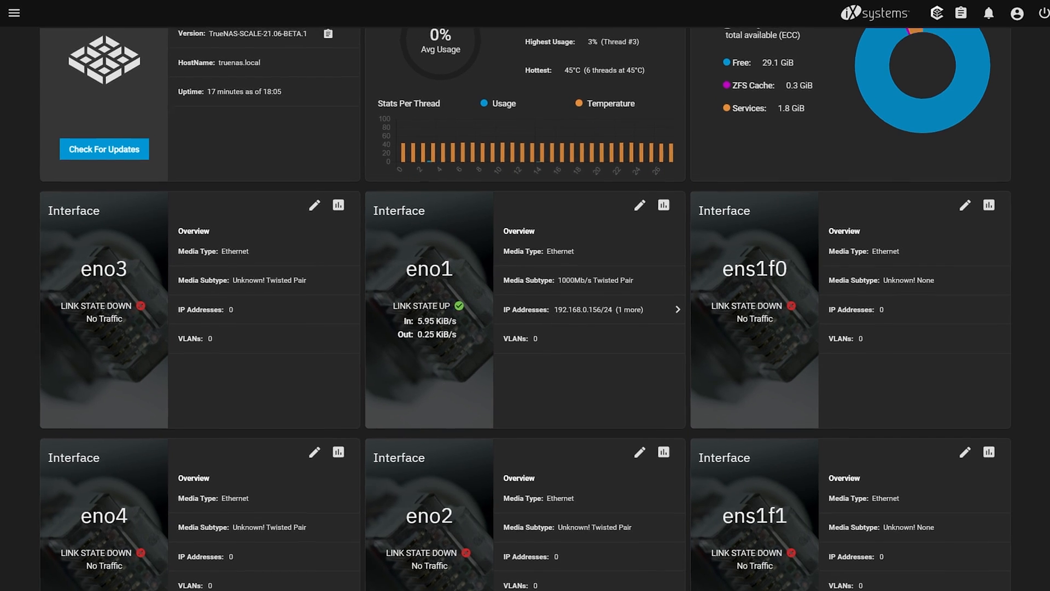
{"action": "left_click", "coordinate": [15, 12]}
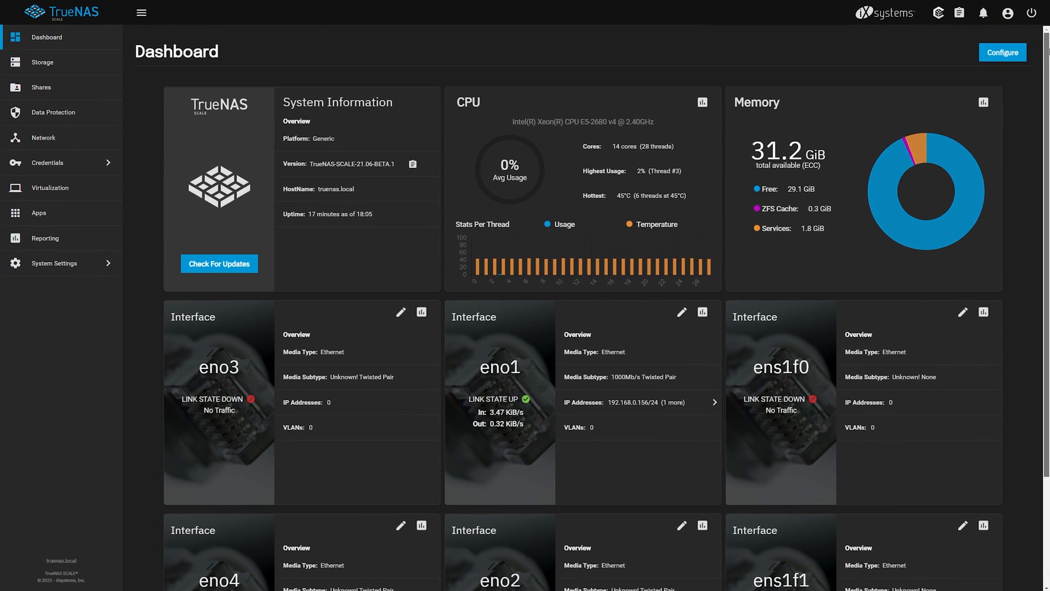
{"action": "left_click", "coordinate": [41, 62]}
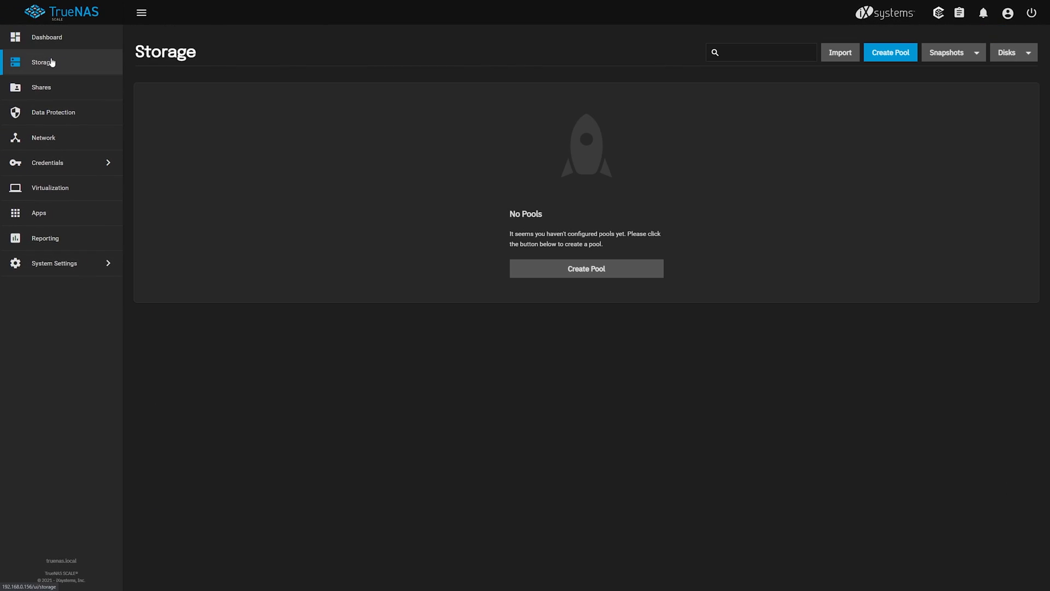
- Browse the Shares, Data Protection, Credentials, Virtualization, Apps and Reporting pages
{"action": "left_click", "coordinate": [40, 87]}
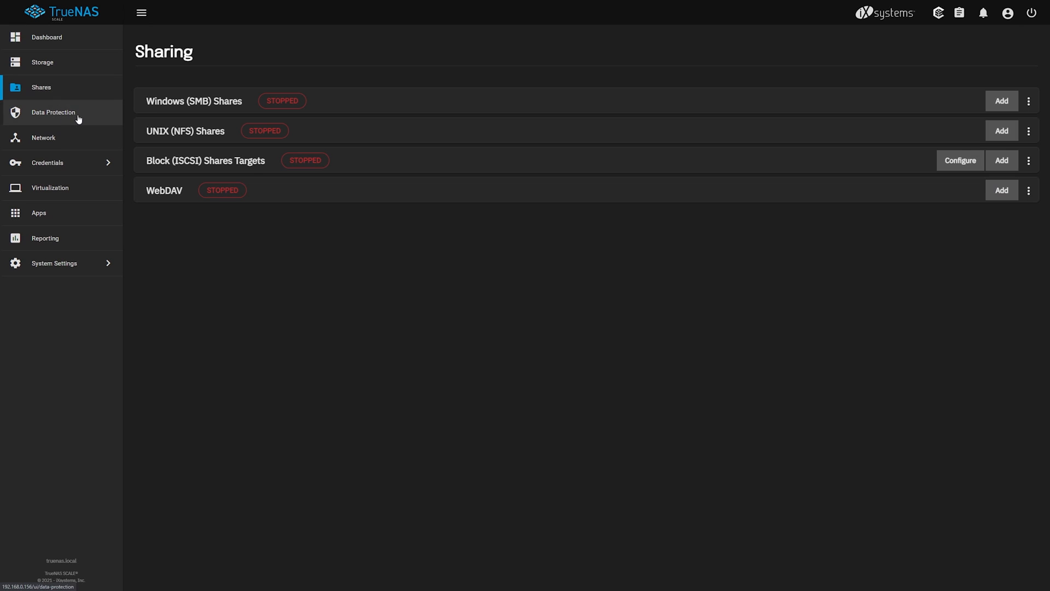
{"action": "left_click", "coordinate": [53, 112]}
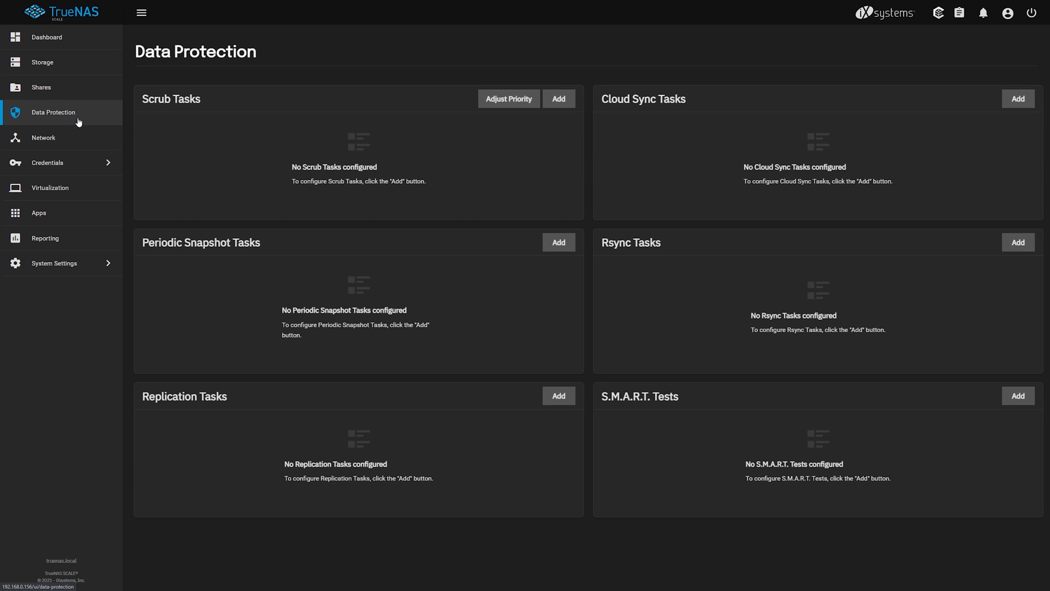
{"action": "left_click", "coordinate": [47, 162]}
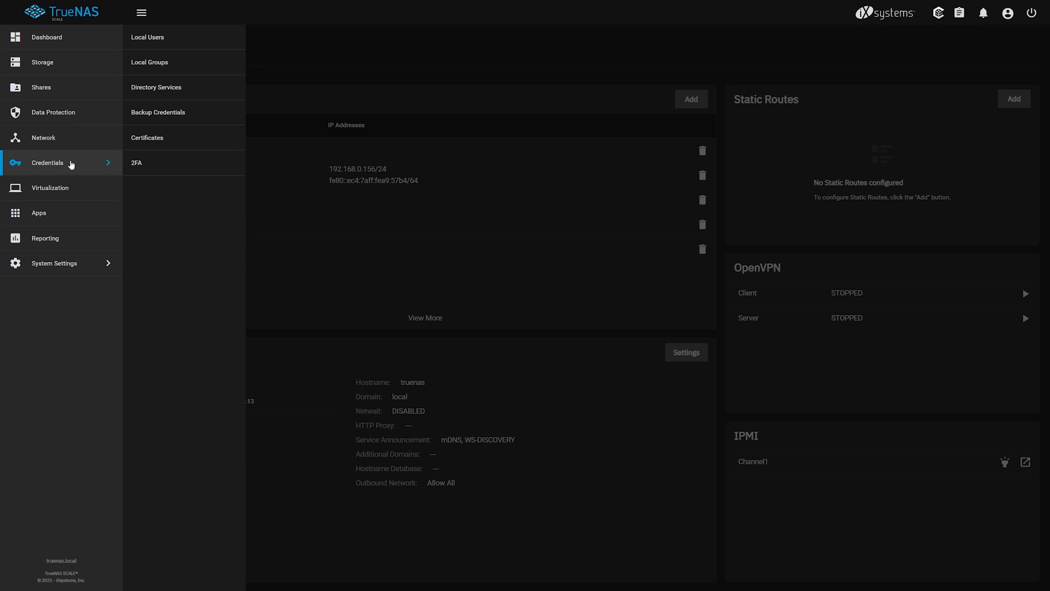
{"action": "left_click", "coordinate": [50, 187]}
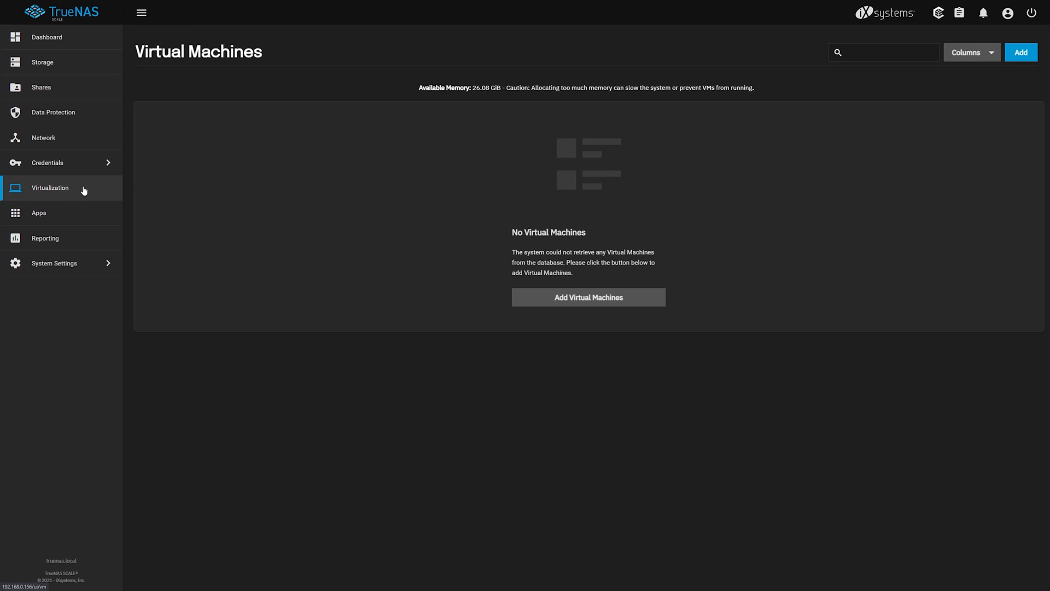
{"action": "left_click", "coordinate": [38, 213]}
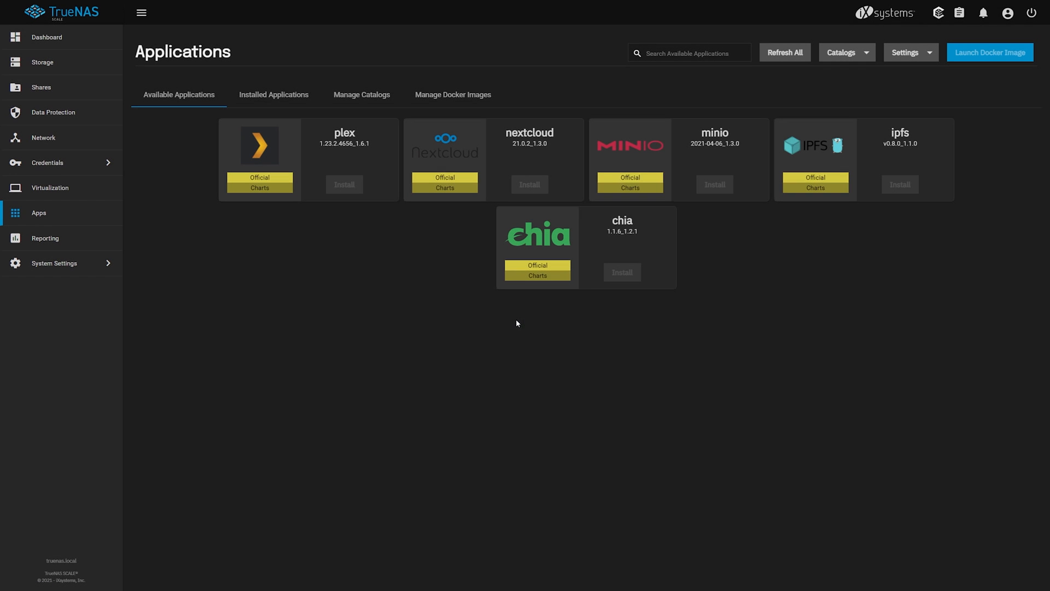
{"action": "left_click", "coordinate": [45, 238]}
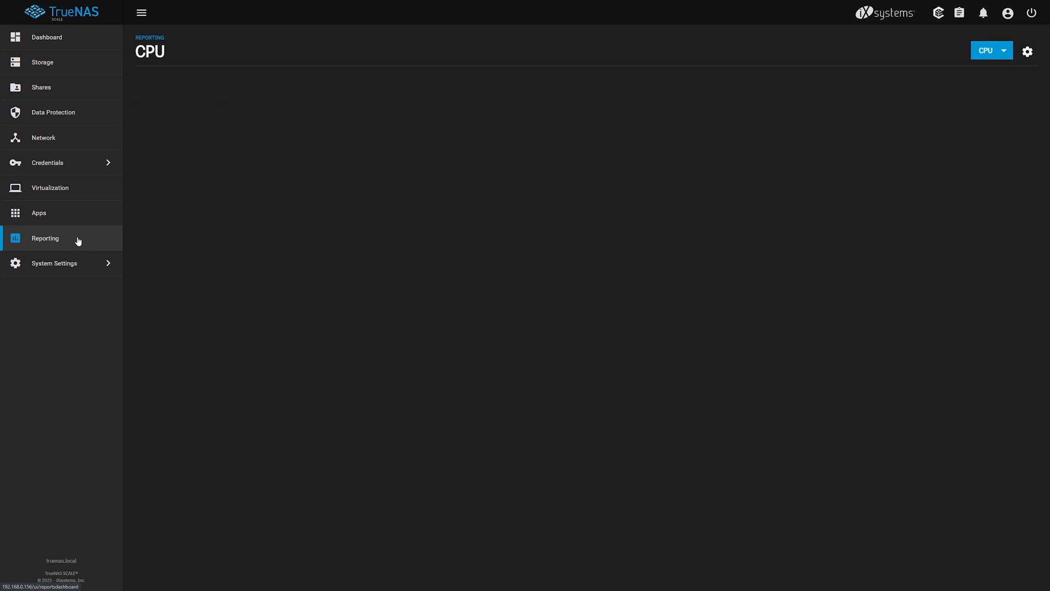
- View the Memory and Network reports, return to the Dashboard, then head to Storage
{"action": "left_click", "coordinate": [991, 49]}
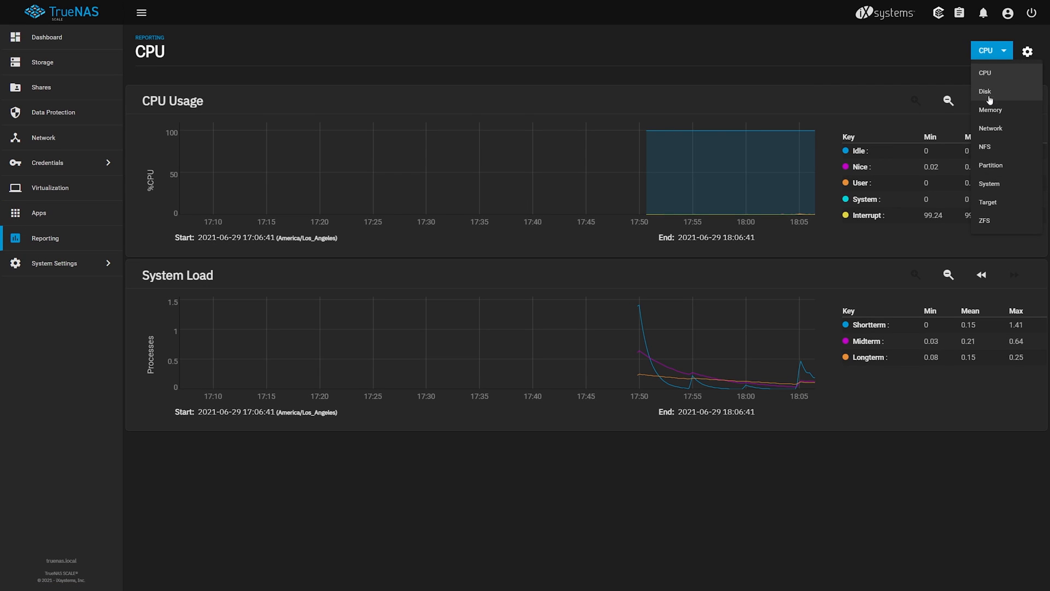
{"action": "left_click", "coordinate": [990, 110]}
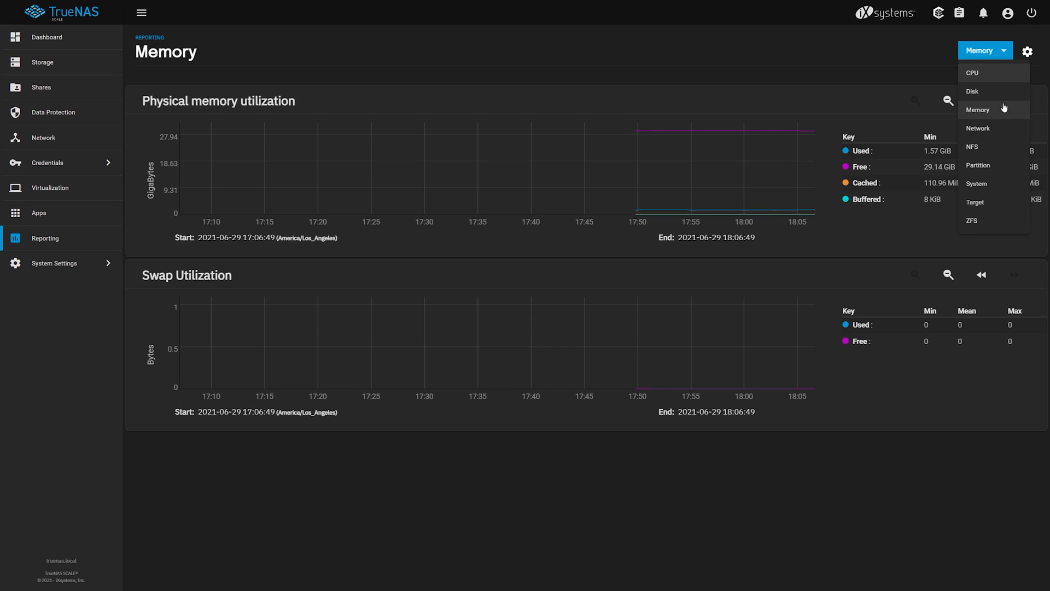
{"action": "left_click", "coordinate": [977, 128]}
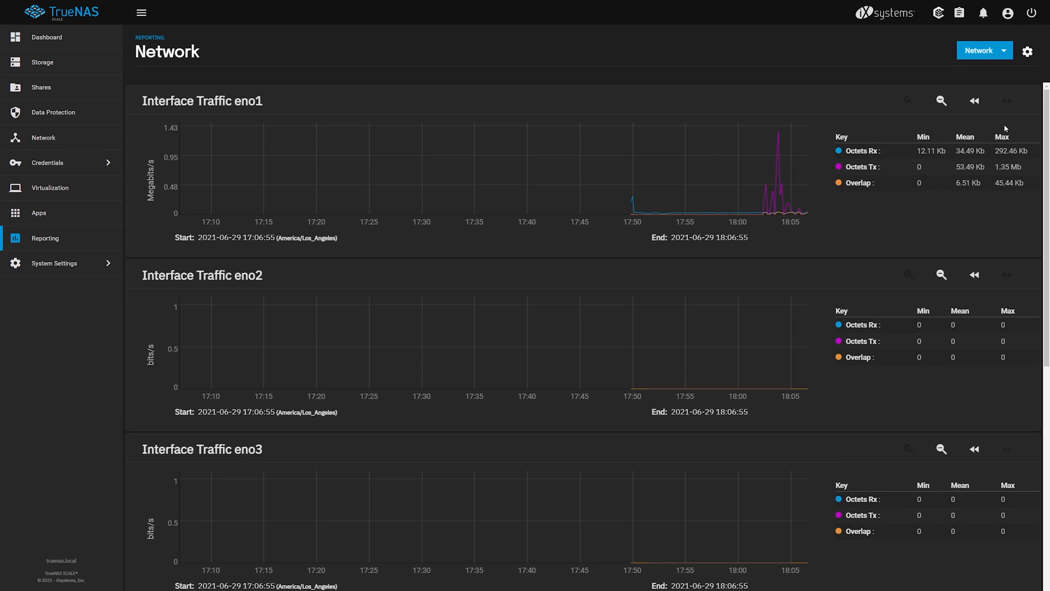
{"action": "left_click", "coordinate": [54, 263]}
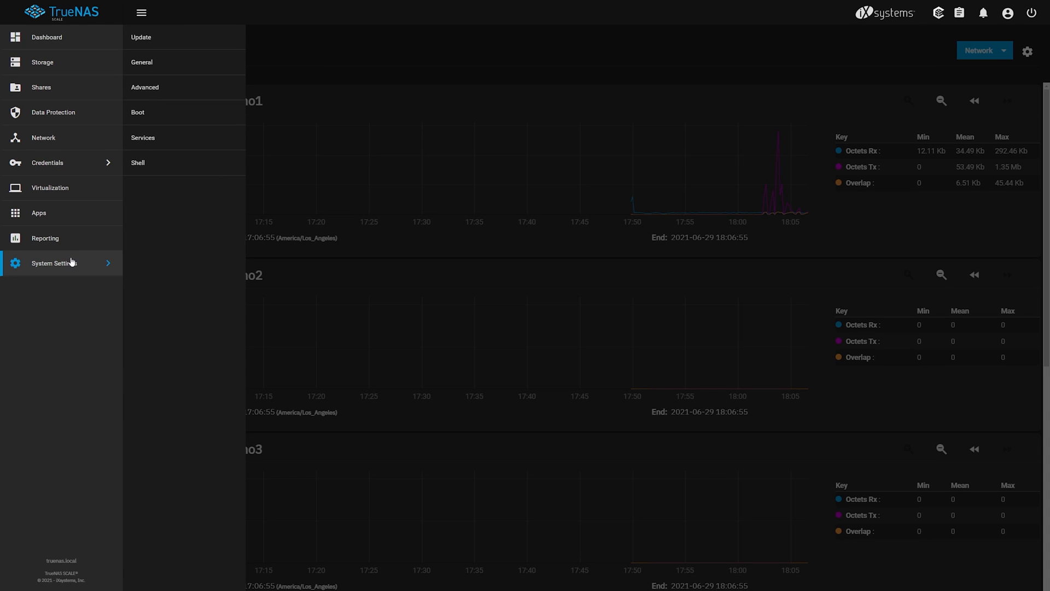
{"action": "mouse_move", "coordinate": [94, 114]}
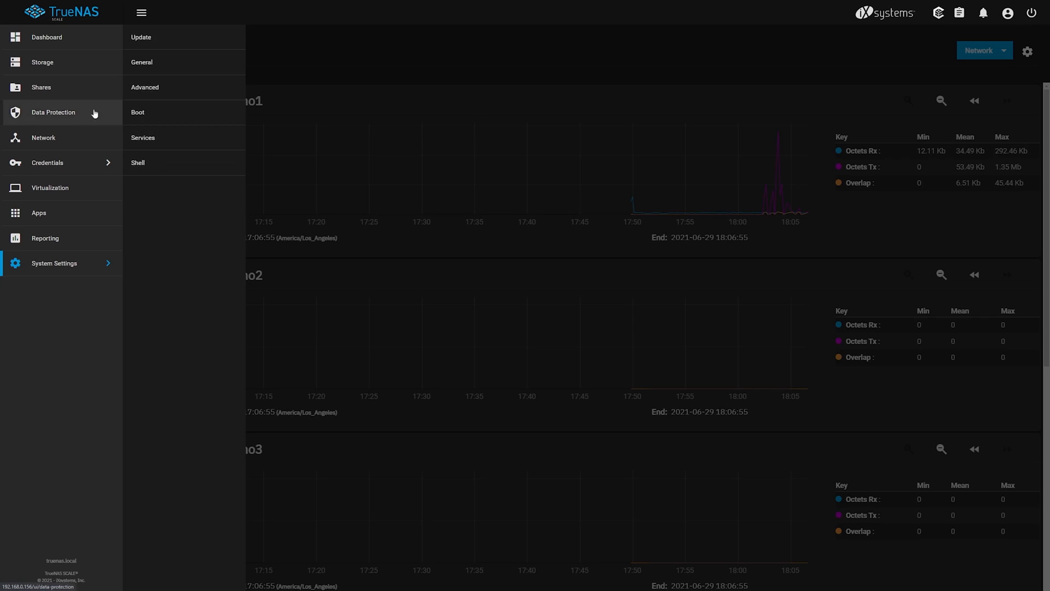
{"action": "left_click", "coordinate": [46, 37]}
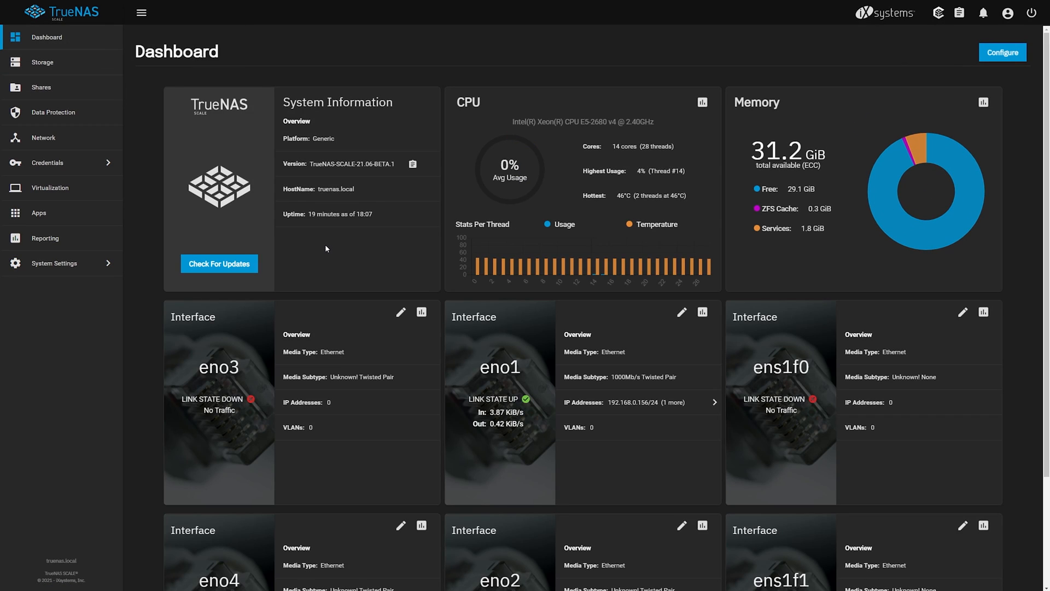
{"action": "left_click", "coordinate": [42, 62]}
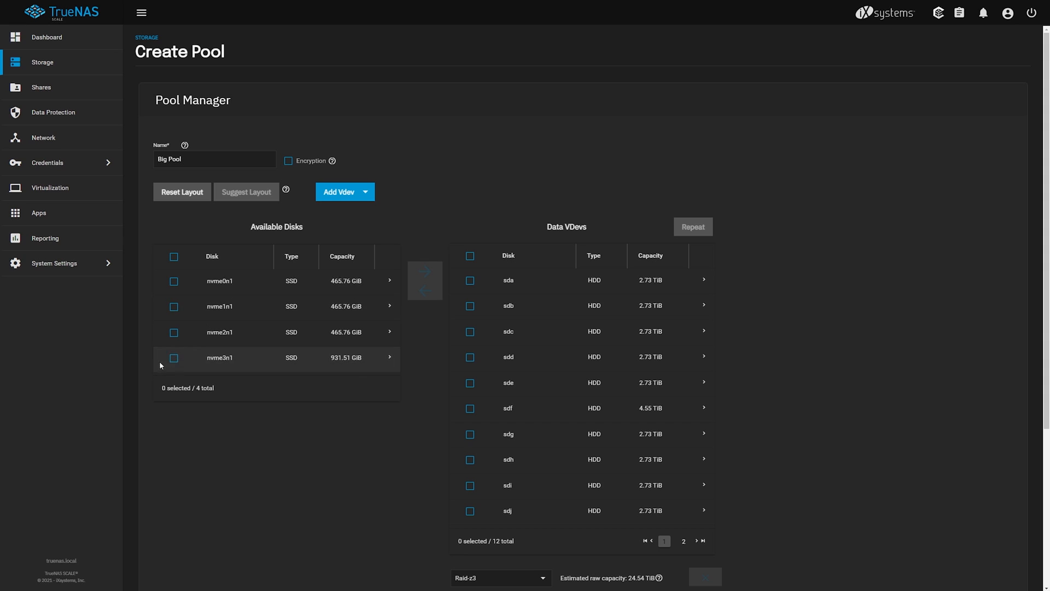
- Create Big Pool as Raid-z3 with the 931.51 GiB SSD cache, confirming disk erasure
{"action": "left_click", "coordinate": [365, 192]}
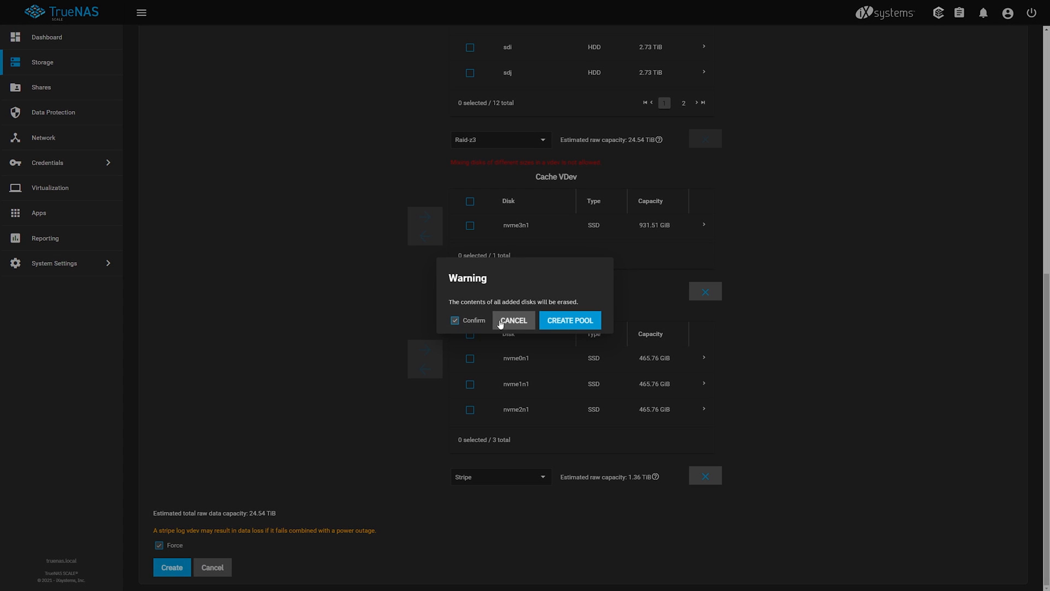
{"action": "left_click", "coordinate": [570, 320]}
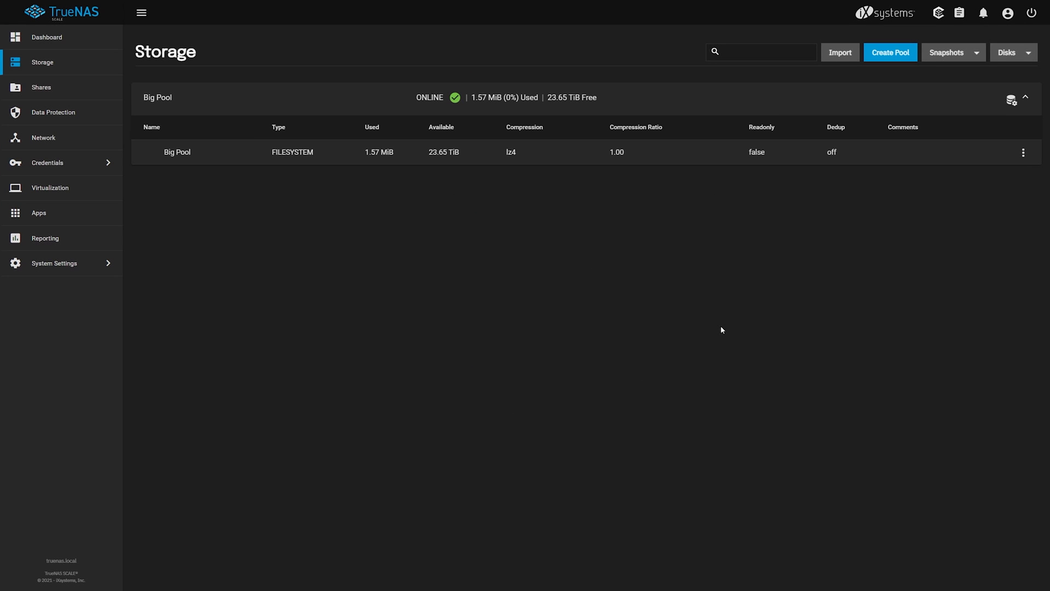
{"action": "mouse_move", "coordinate": [506, 311]}
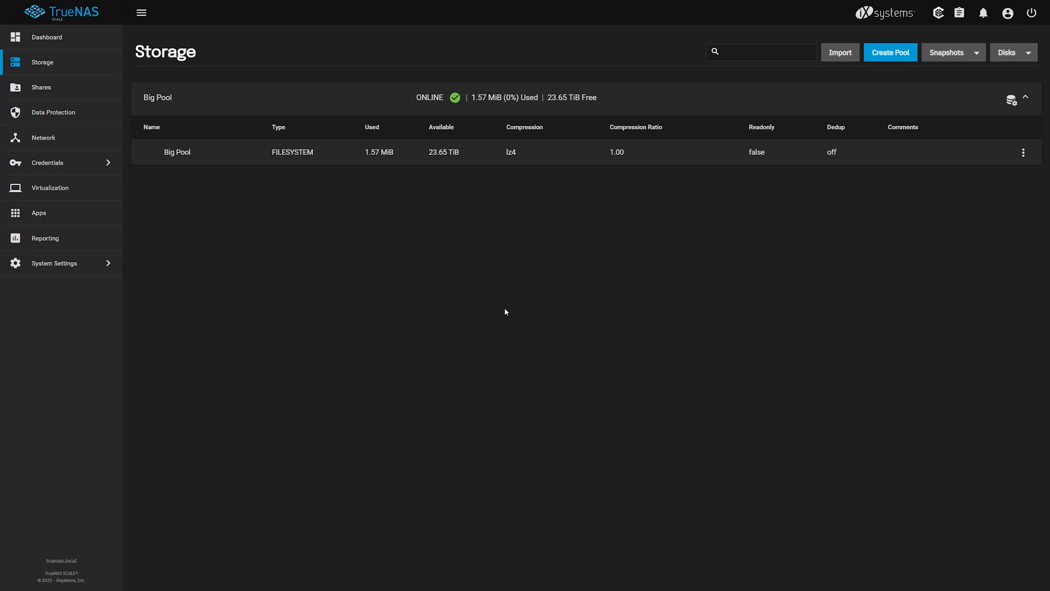
{"action": "left_click", "coordinate": [47, 37]}
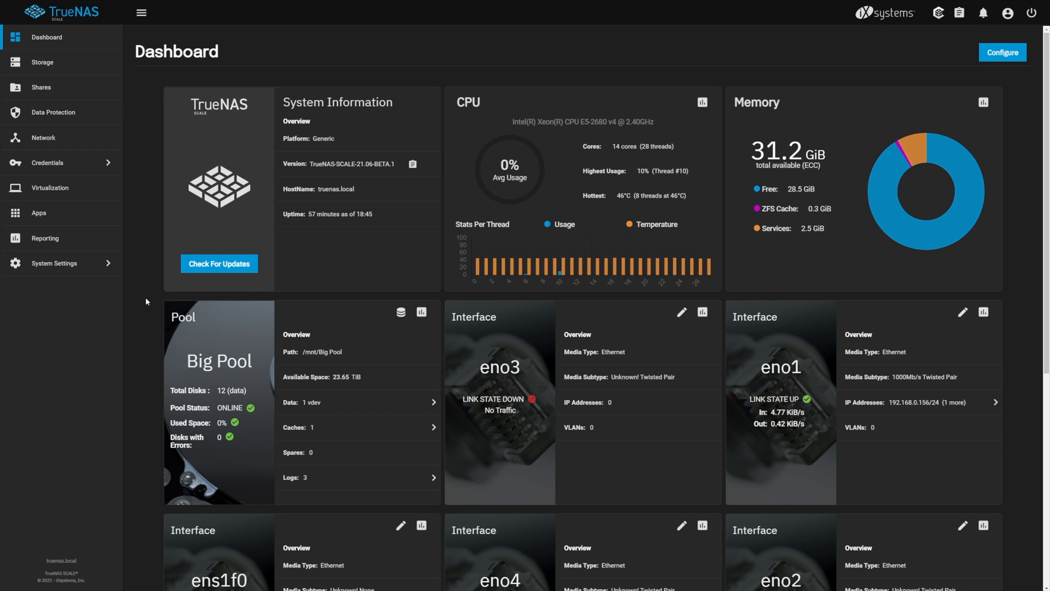
- Set Big Pool as the storage pool for applications
{"action": "left_click", "coordinate": [31, 212]}
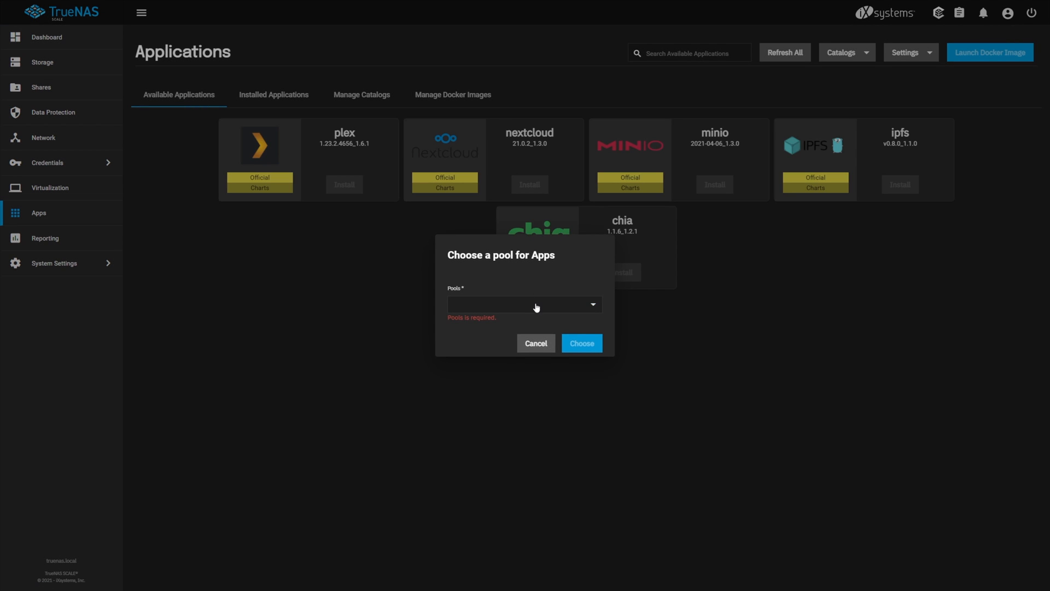
{"action": "left_click", "coordinate": [582, 343]}
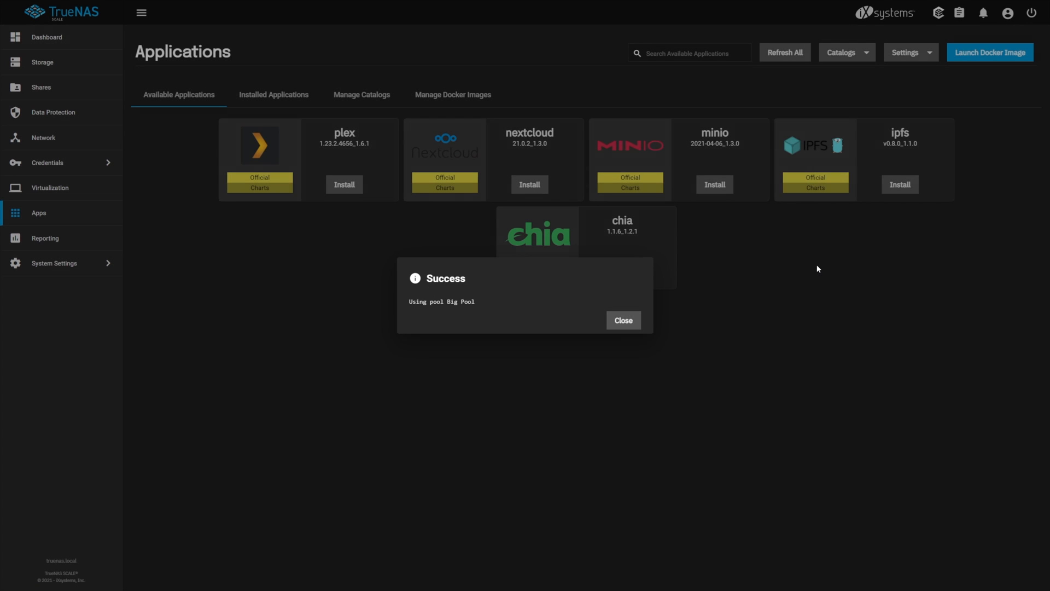
{"action": "left_click", "coordinate": [624, 320]}
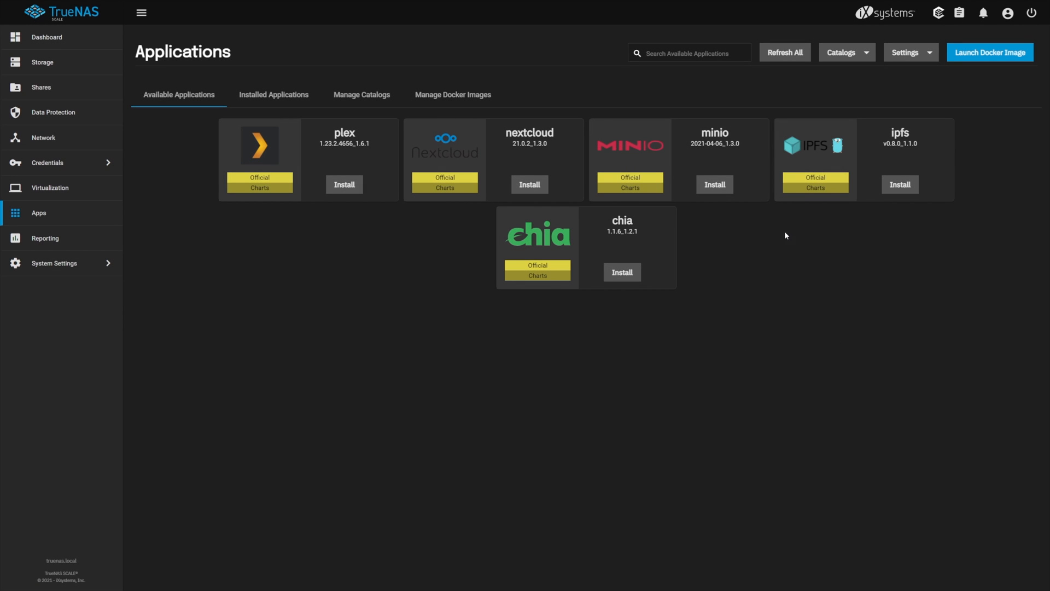
- Install the Plex app named 'plex' and deploy it
{"action": "left_click", "coordinate": [344, 184]}
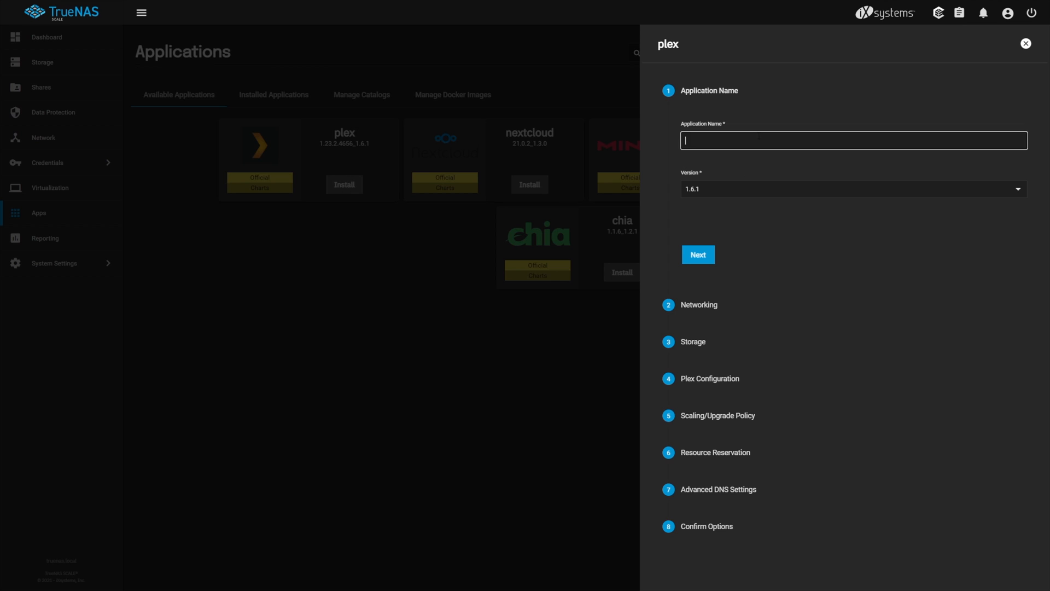
{"action": "type", "text": "plex"}
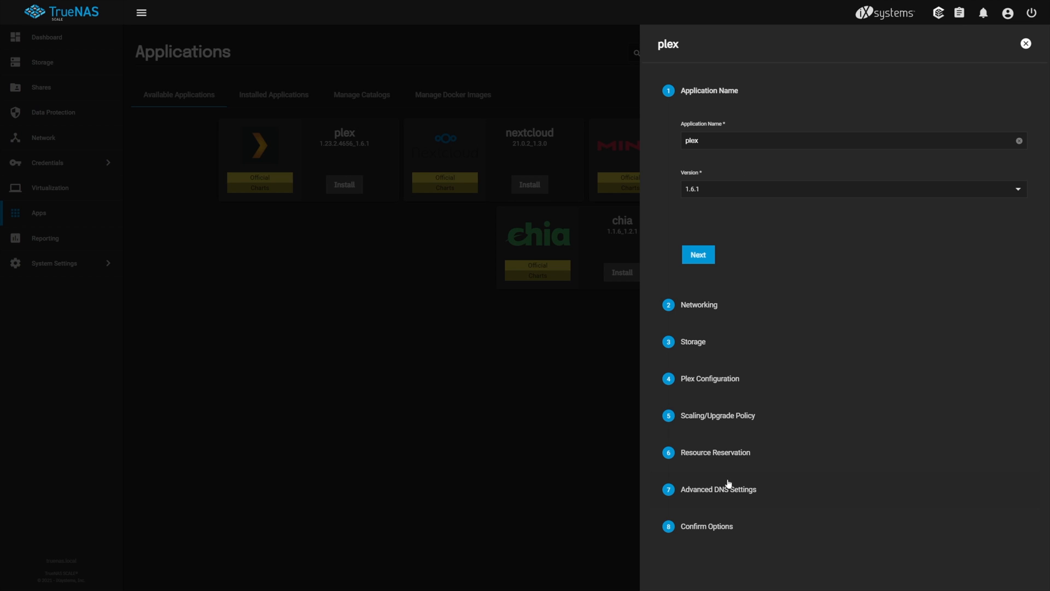
{"action": "left_click", "coordinate": [736, 520]}
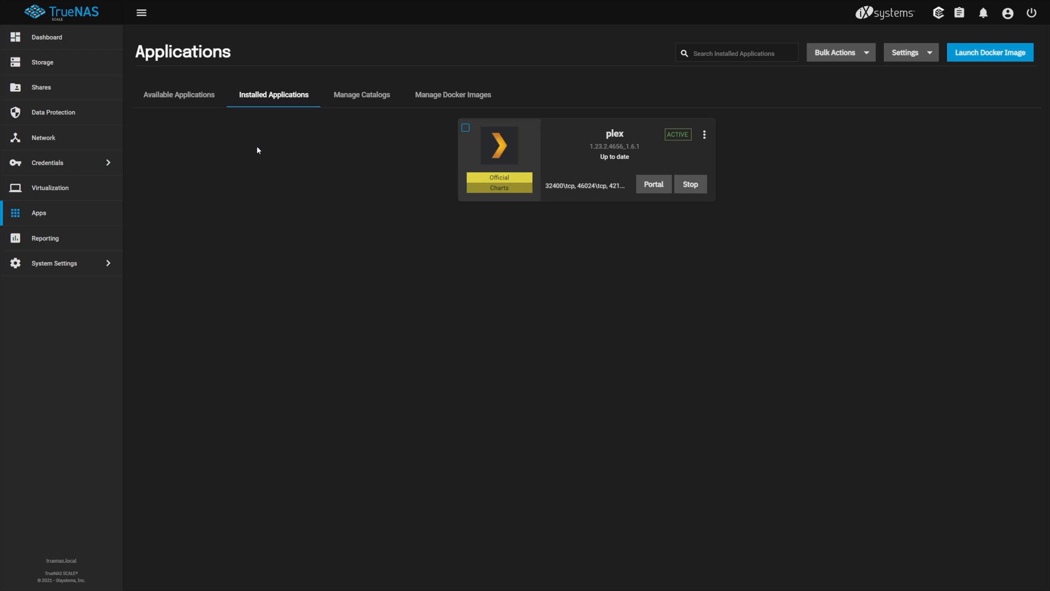
- Return to the system dashboard showing 6 minutes uptime
{"action": "left_click", "coordinate": [654, 184]}
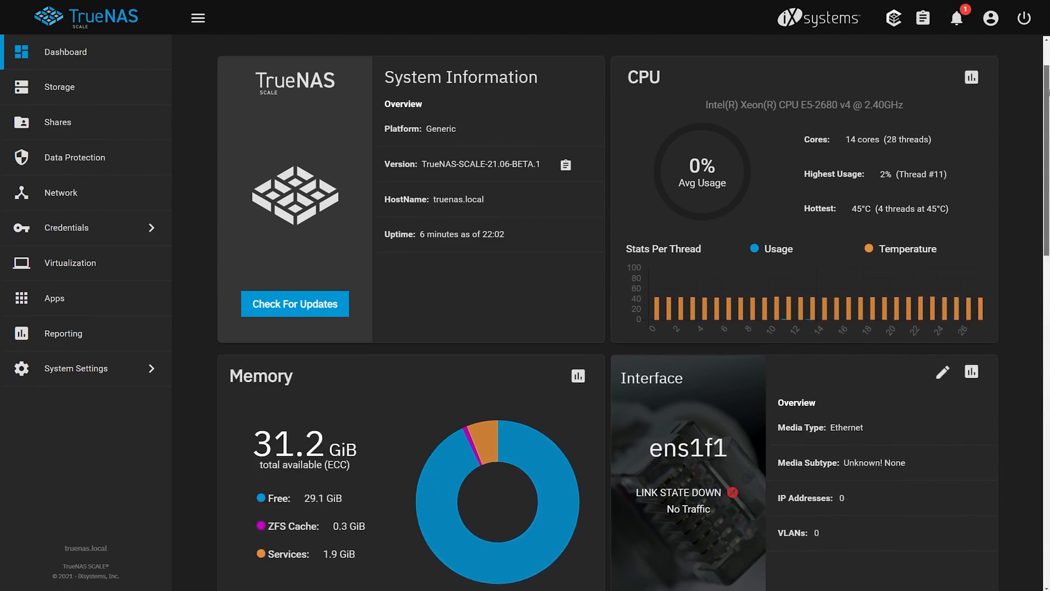
- Create the Raid-z3 pool BigPool with cache and log vdevs, overriding the layout warning
{"action": "left_click", "coordinate": [66, 228]}
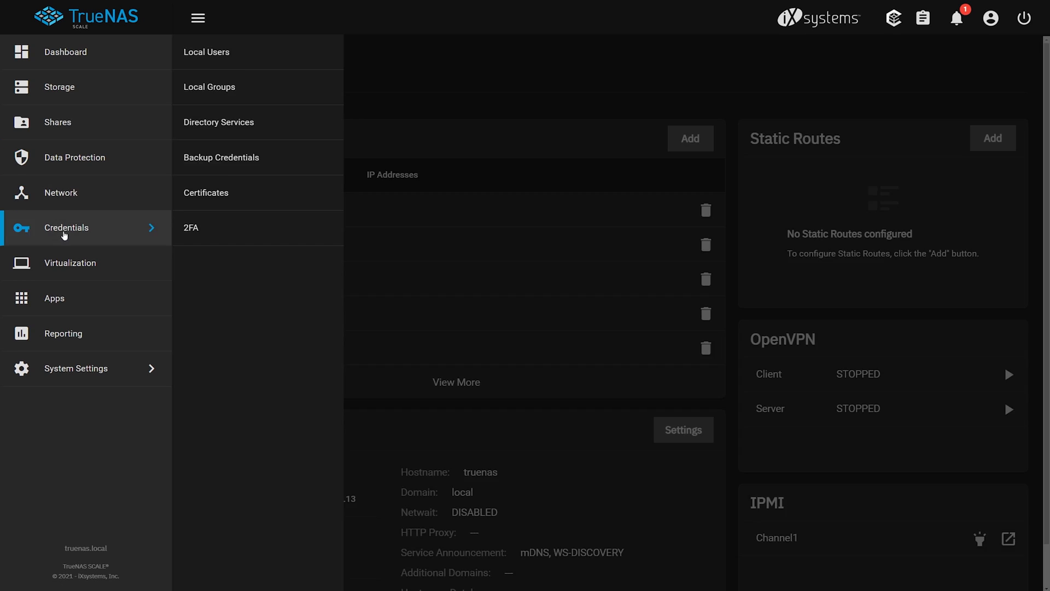
{"action": "left_click", "coordinate": [76, 368]}
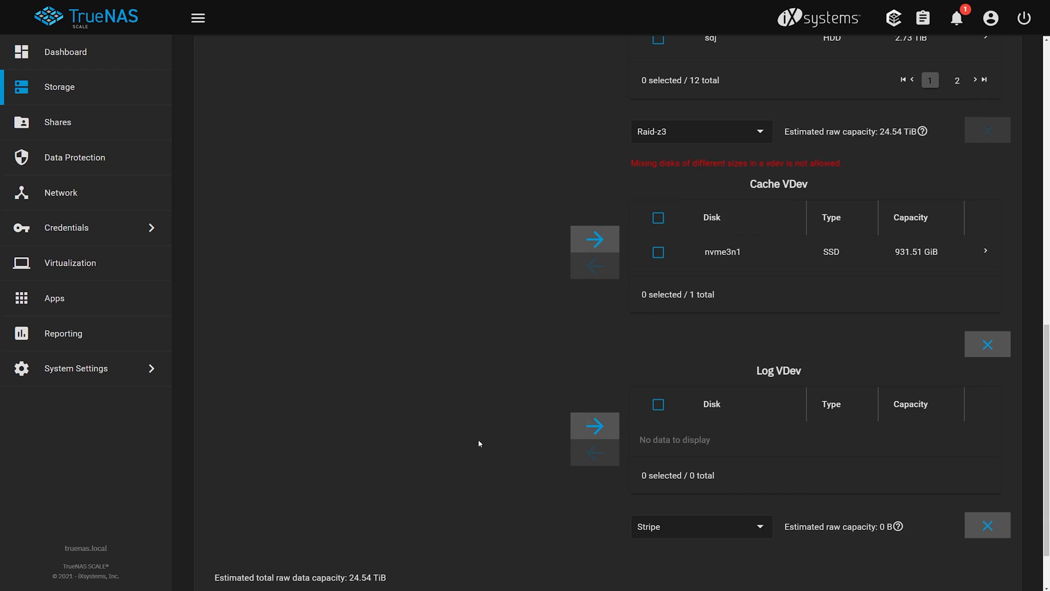
{"action": "left_click", "coordinate": [241, 558]}
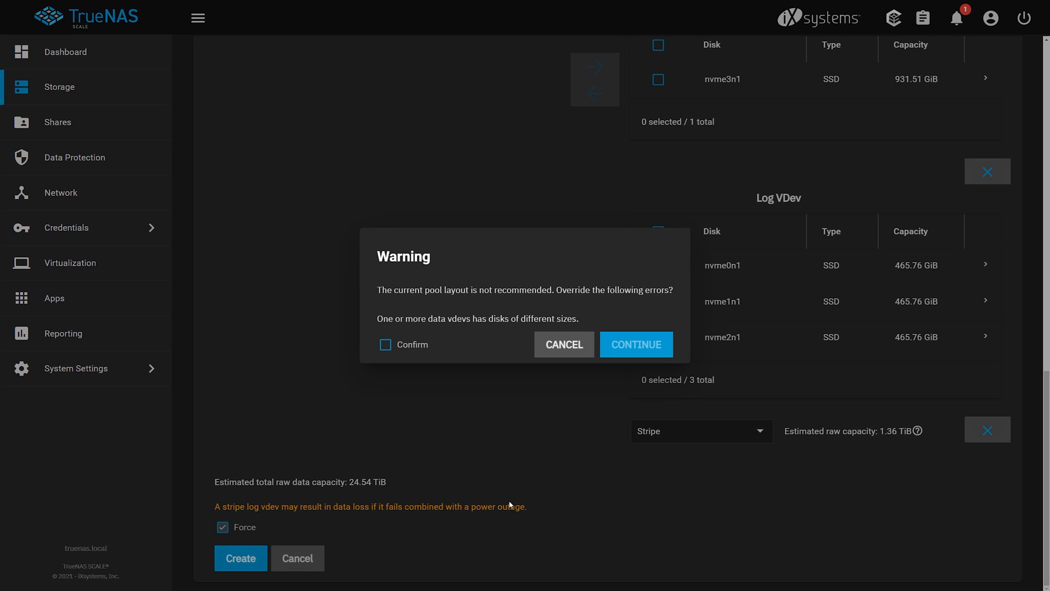
{"action": "left_click", "coordinate": [636, 345]}
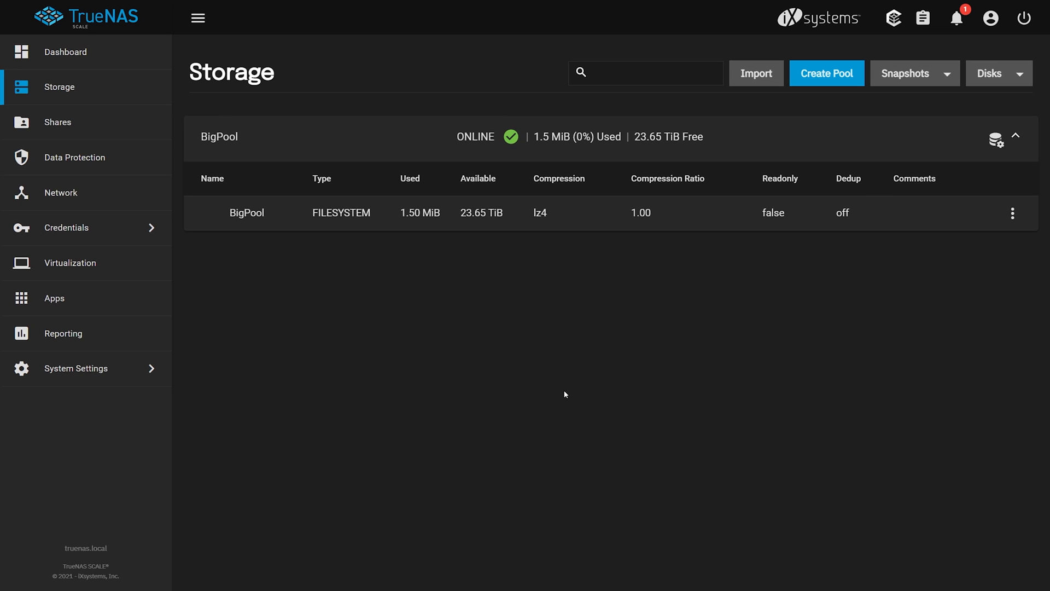
{"action": "mouse_move", "coordinate": [954, 22]}
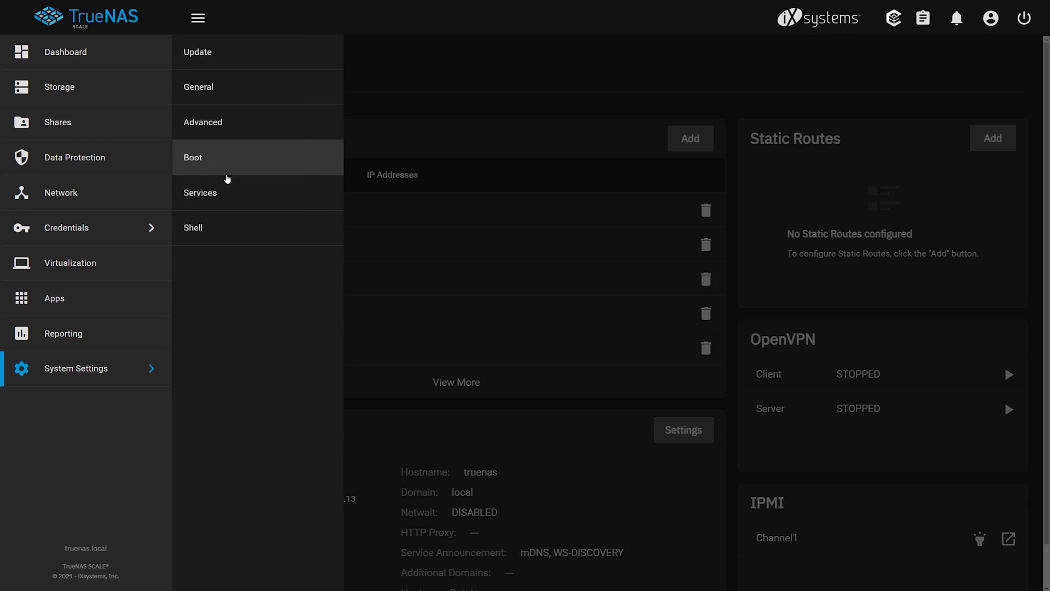
- View the General system settings showing version 21.06-BETA.1
{"action": "left_click", "coordinate": [198, 87]}
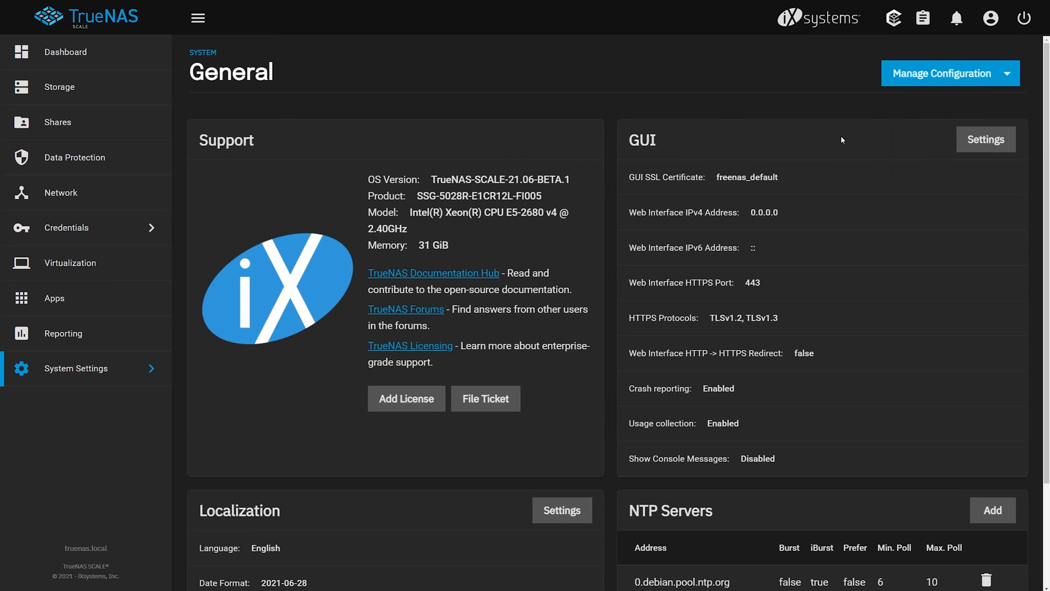
{"action": "left_click", "coordinate": [66, 228]}
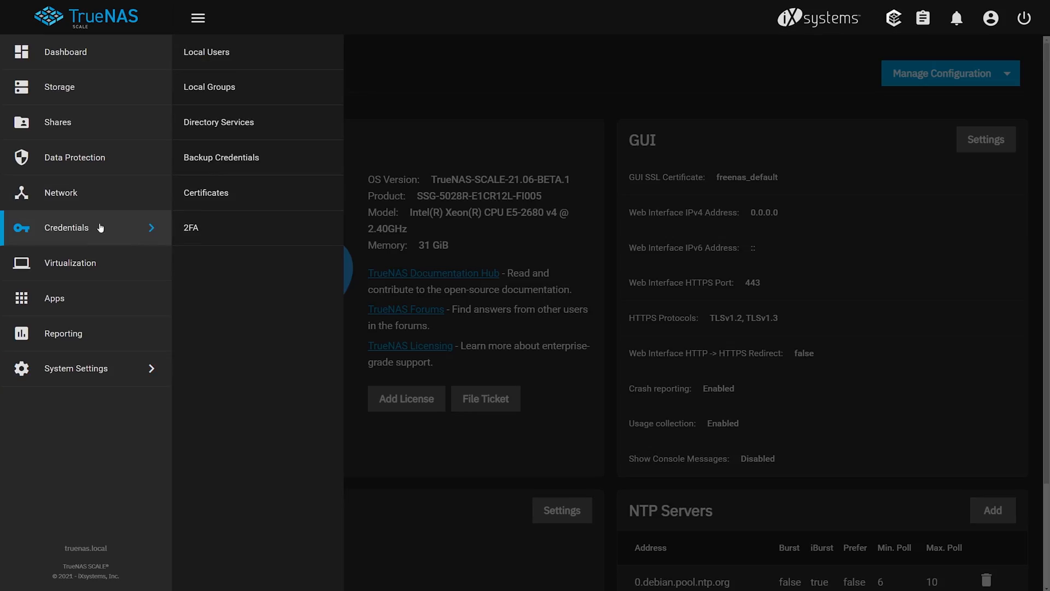